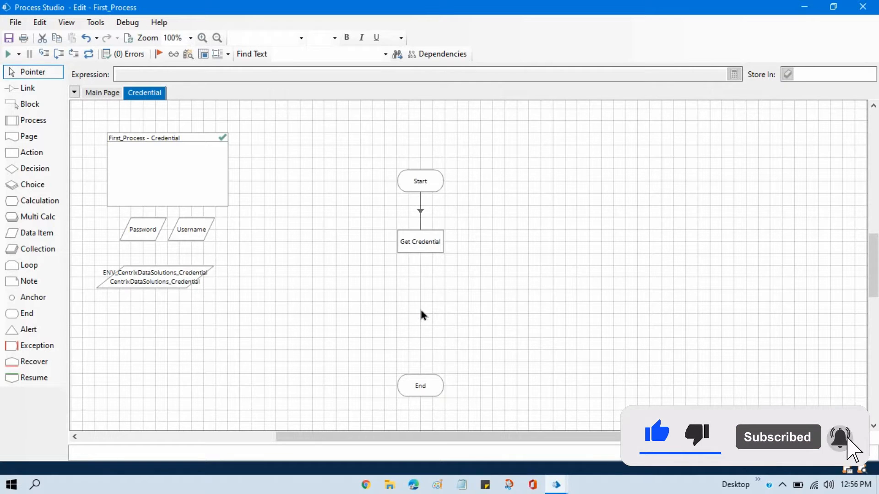
mouse_move(429, 271)
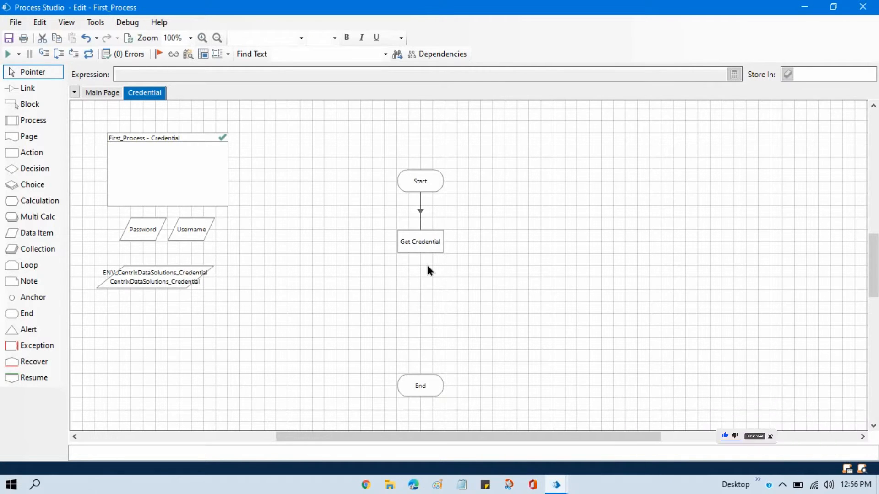
mouse_move(464, 319)
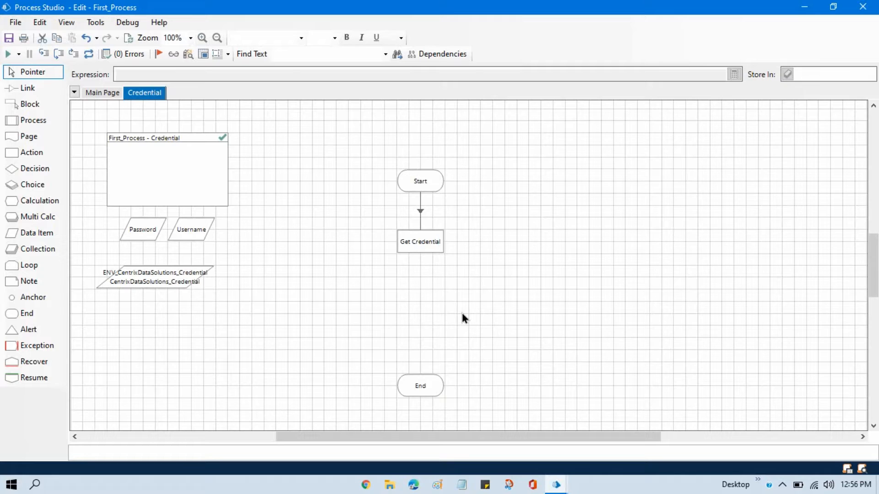
mouse_move(514, 357)
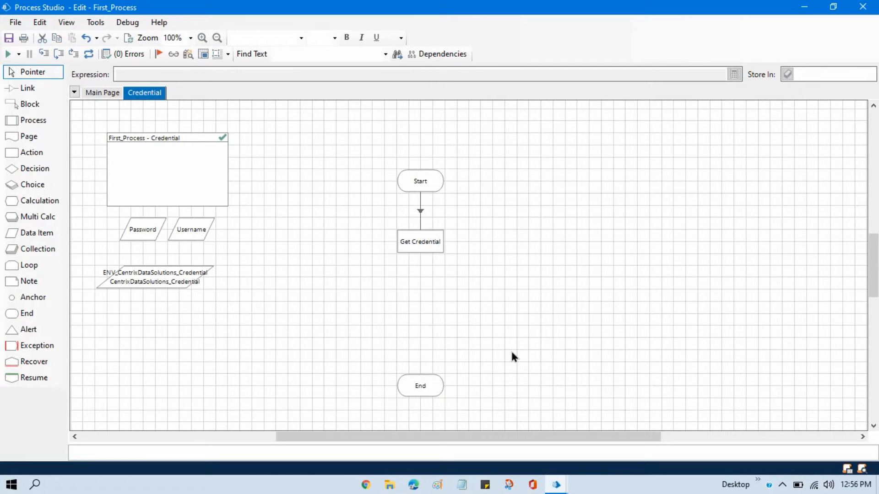
mouse_move(511, 340)
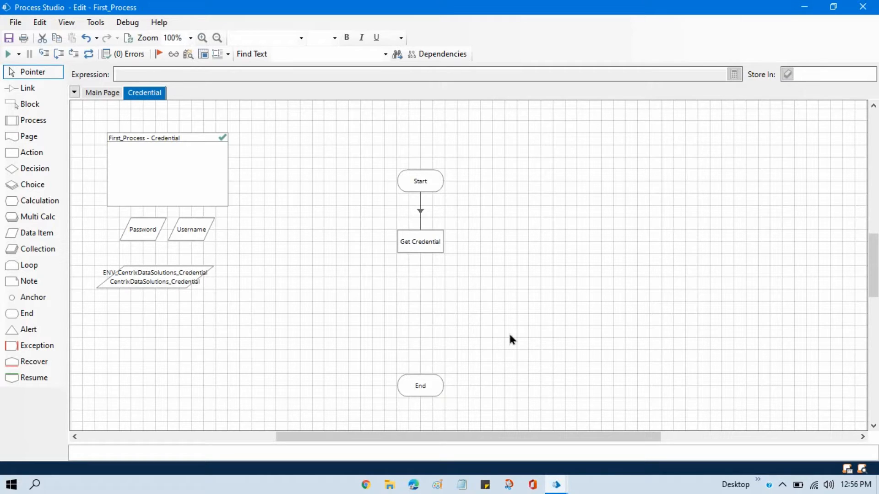
mouse_move(452, 378)
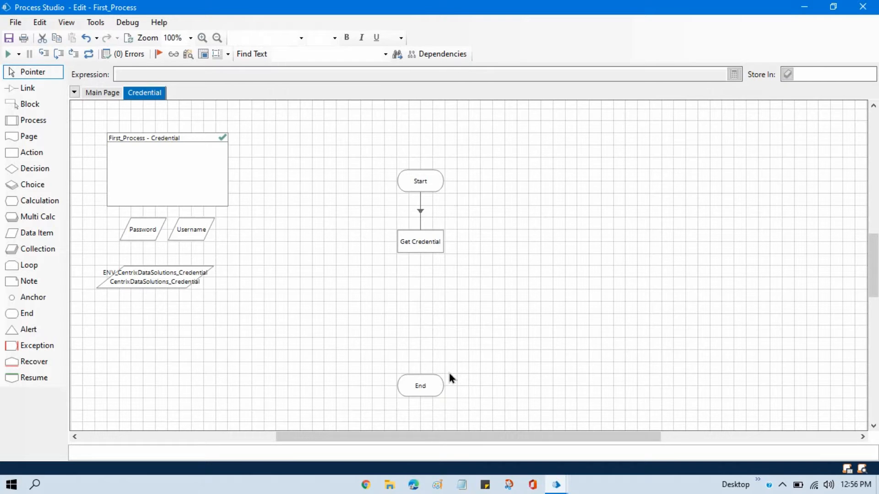
mouse_move(113, 129)
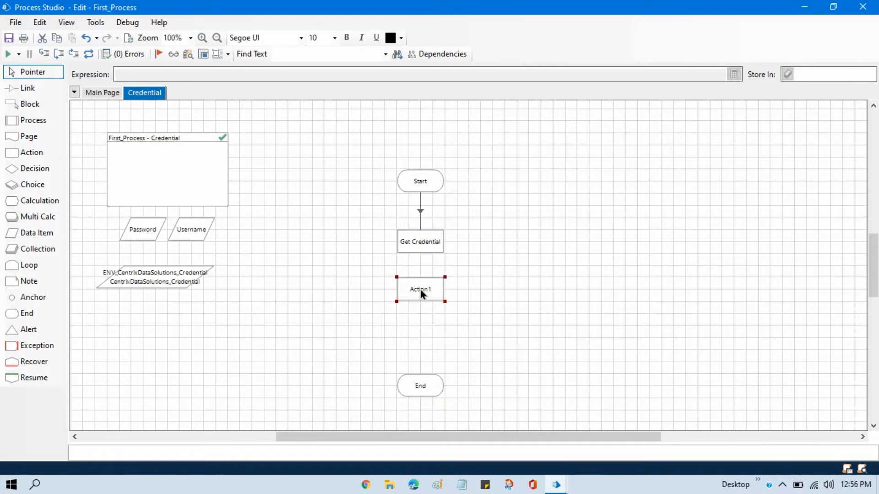
mouse_move(428, 293)
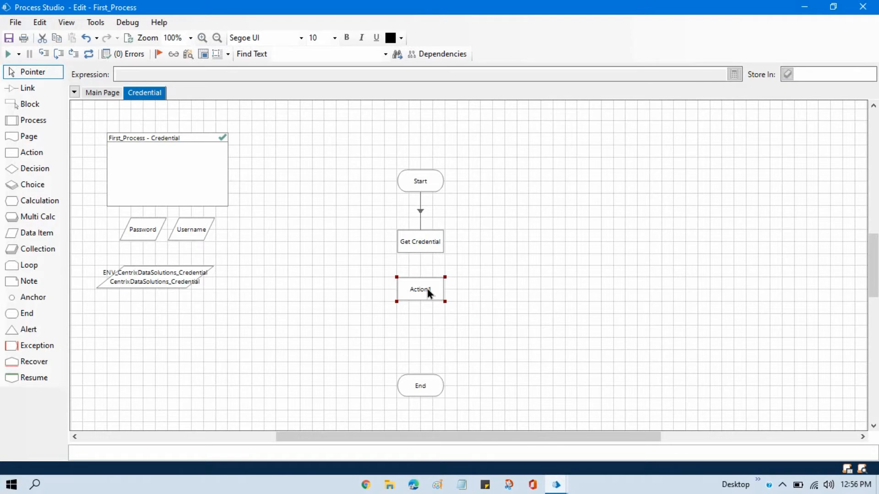
Name the new action stage 'Generate and Set Password'
double_click(420, 289)
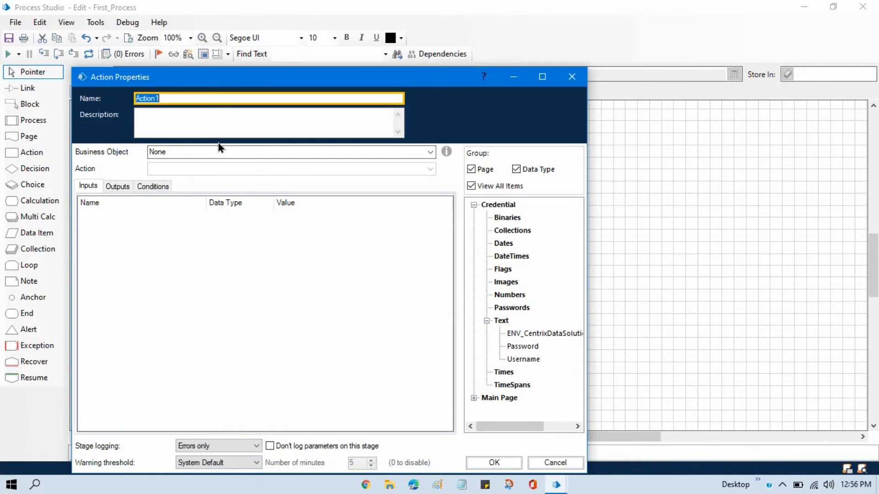
text(Generate)
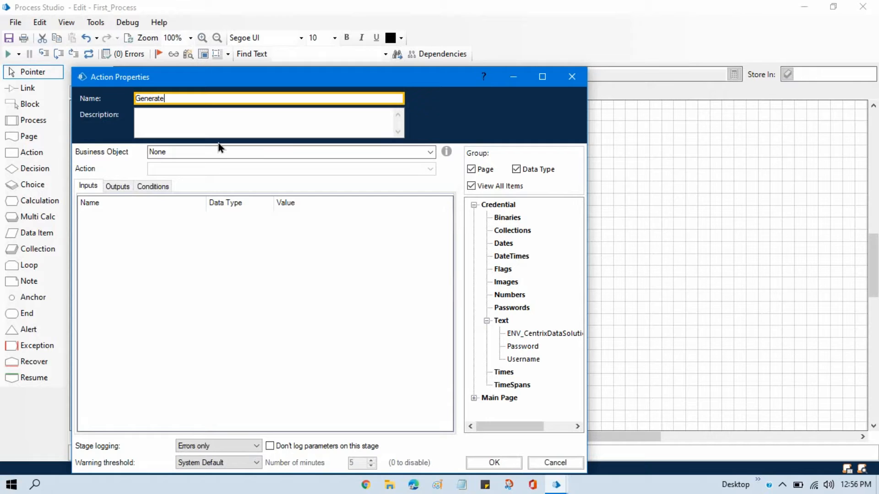
text(and Set P)
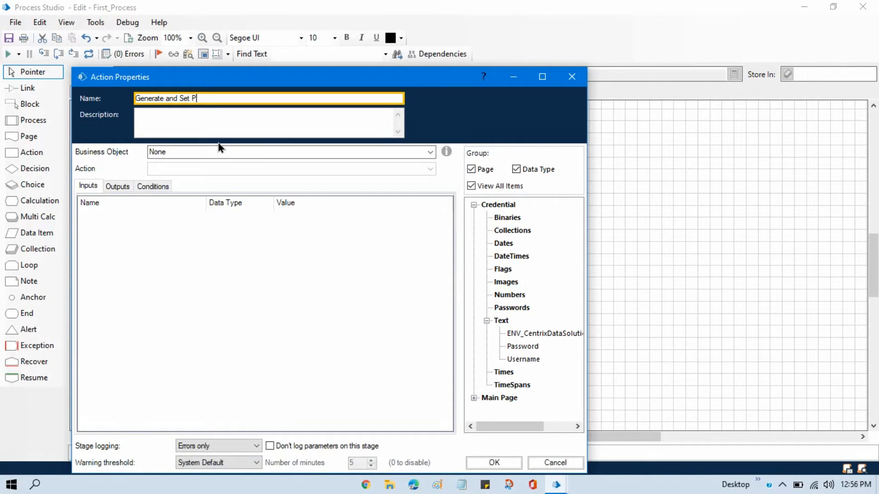
text(assword)
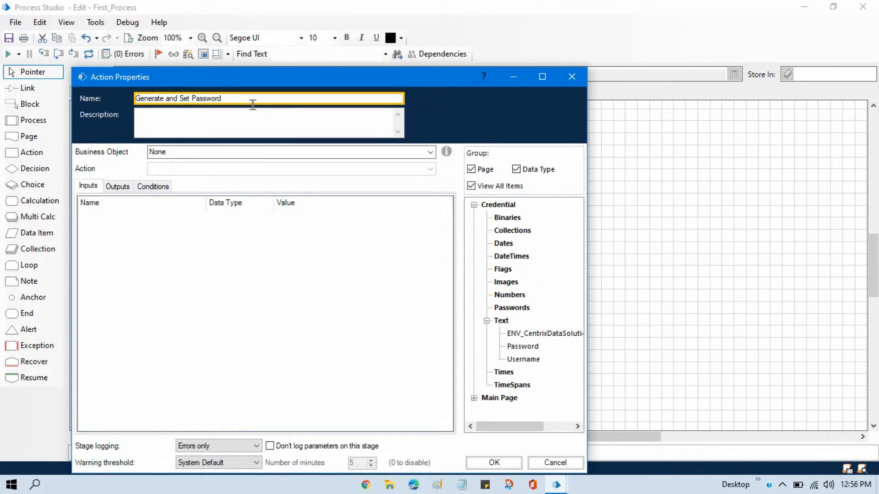
Assign the Credentials business object with its Generate and Set action
click(430, 152)
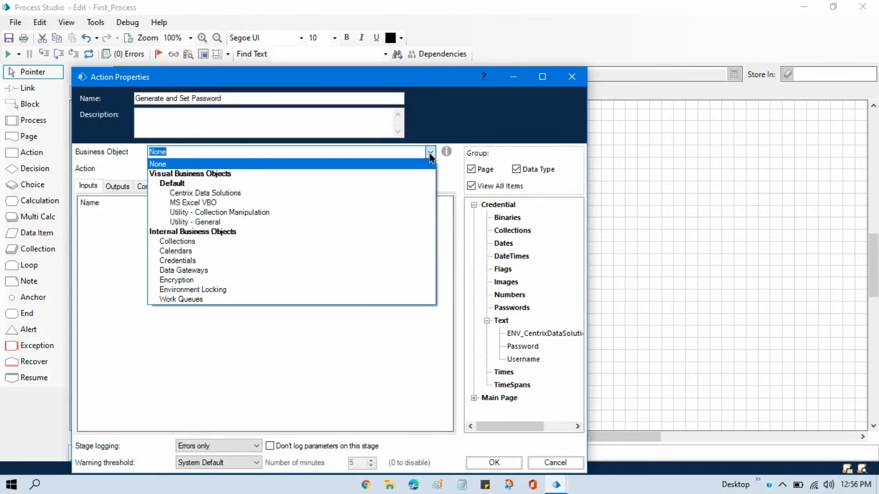
click(177, 260)
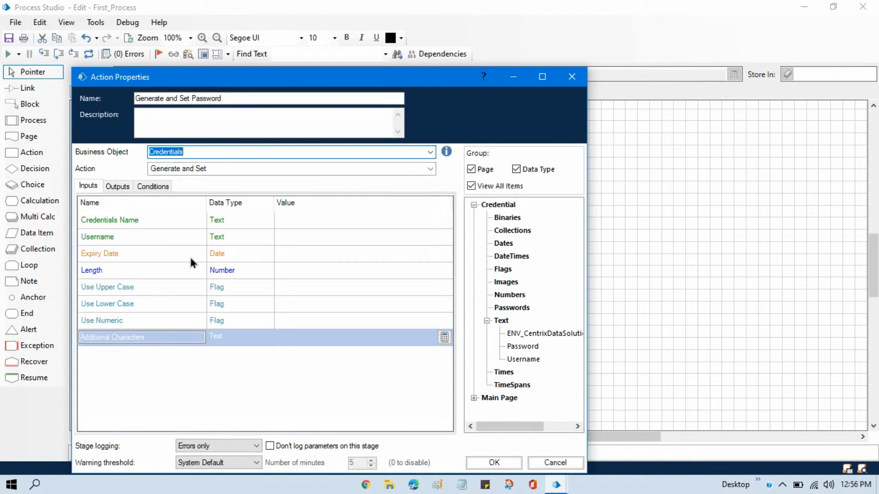
click(428, 168)
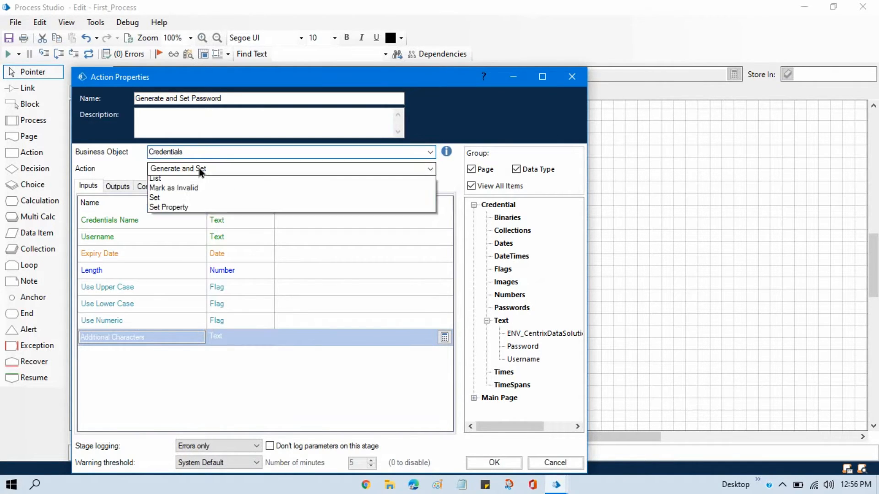
click(178, 168)
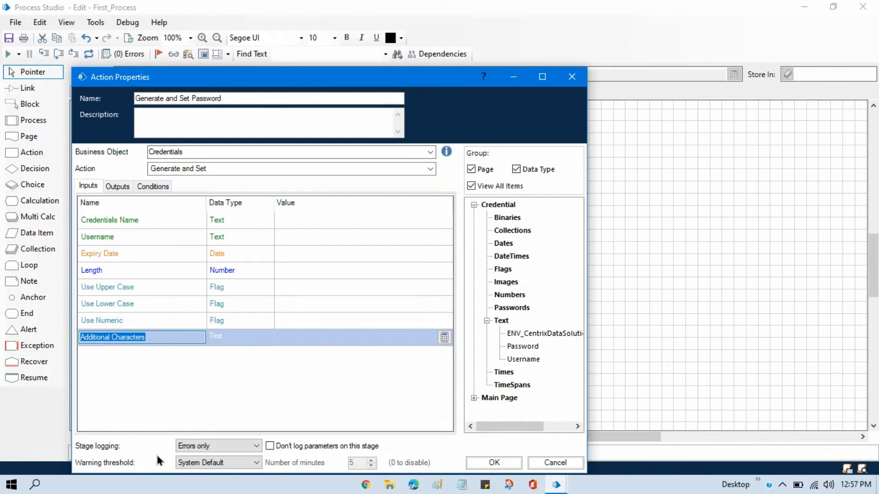
mouse_move(250, 227)
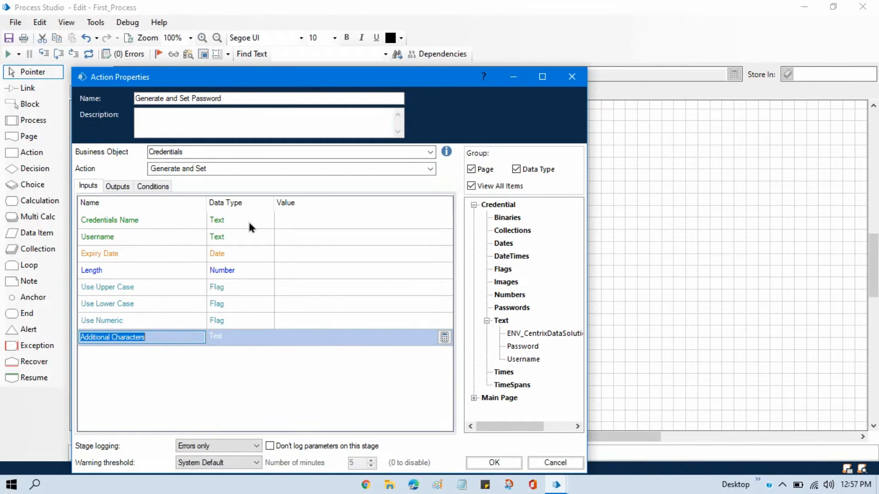
mouse_move(241, 225)
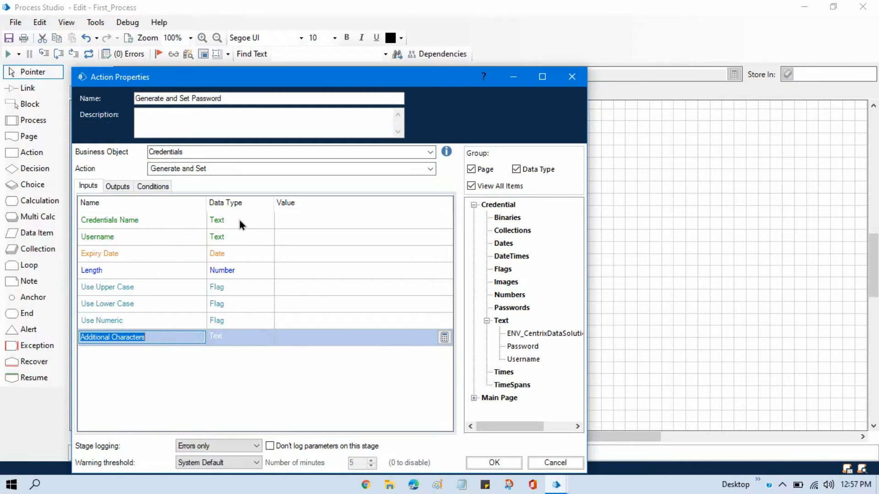
mouse_move(157, 226)
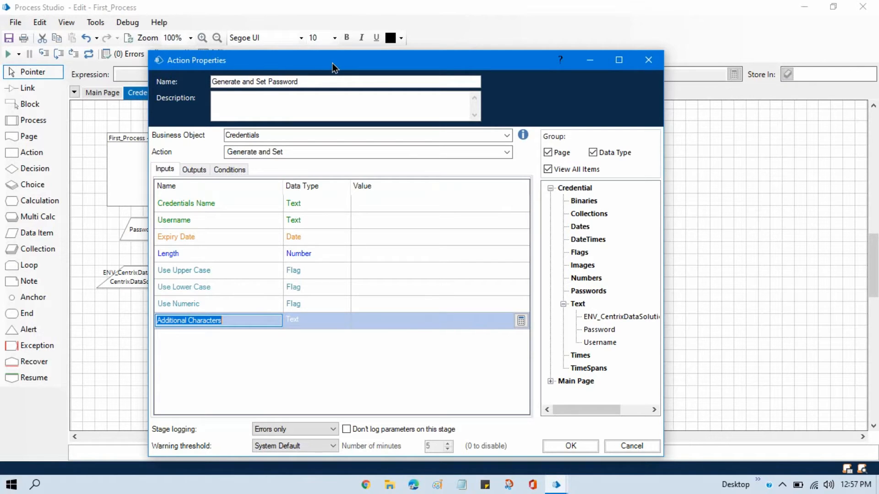
mouse_move(324, 239)
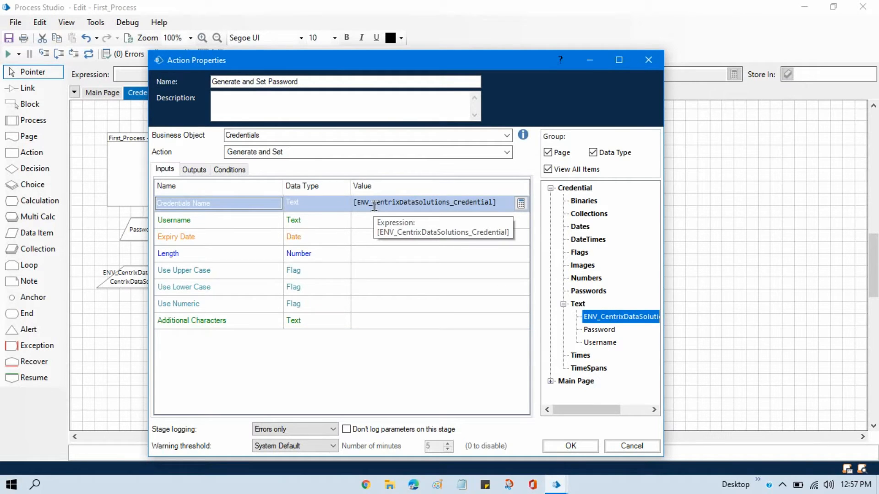
mouse_move(180, 226)
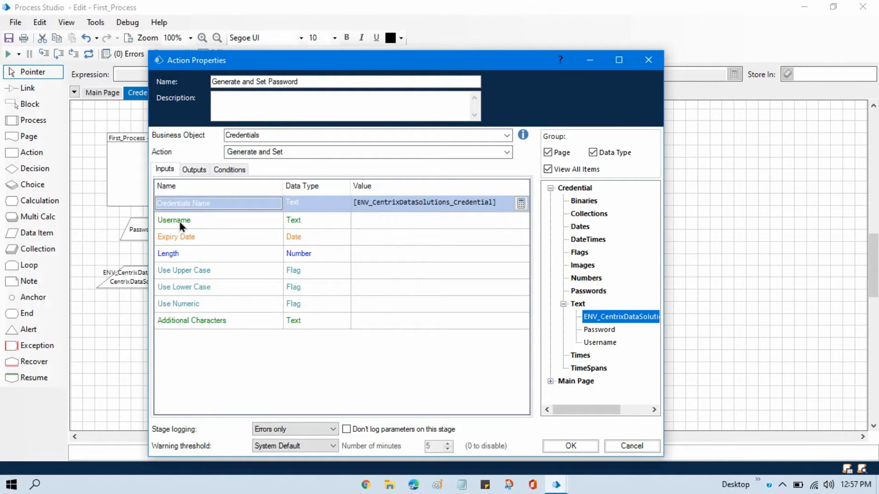
mouse_move(299, 233)
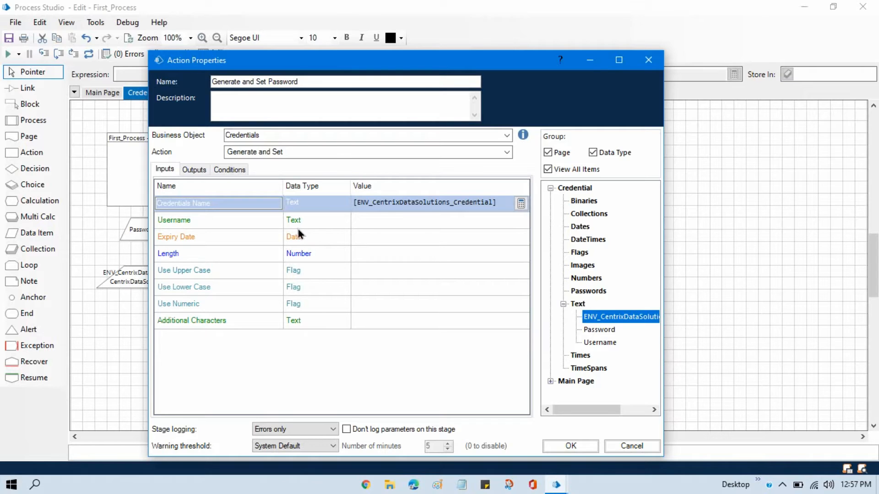
mouse_move(183, 221)
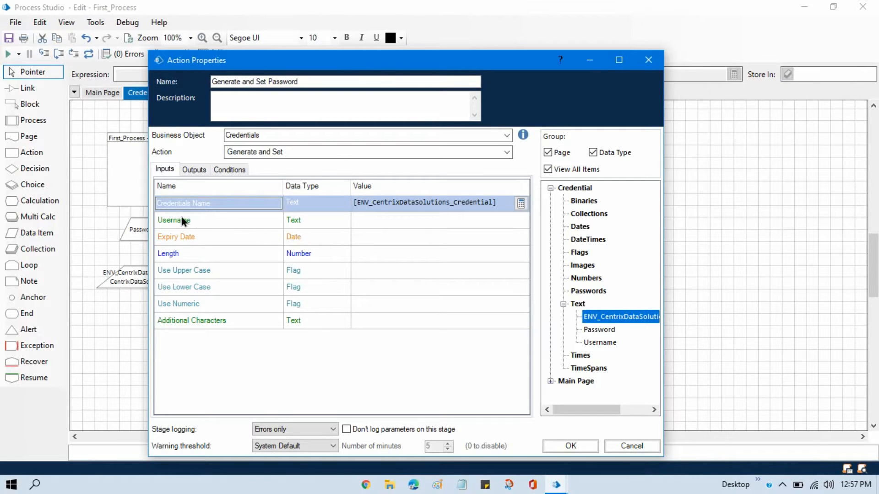
mouse_move(374, 228)
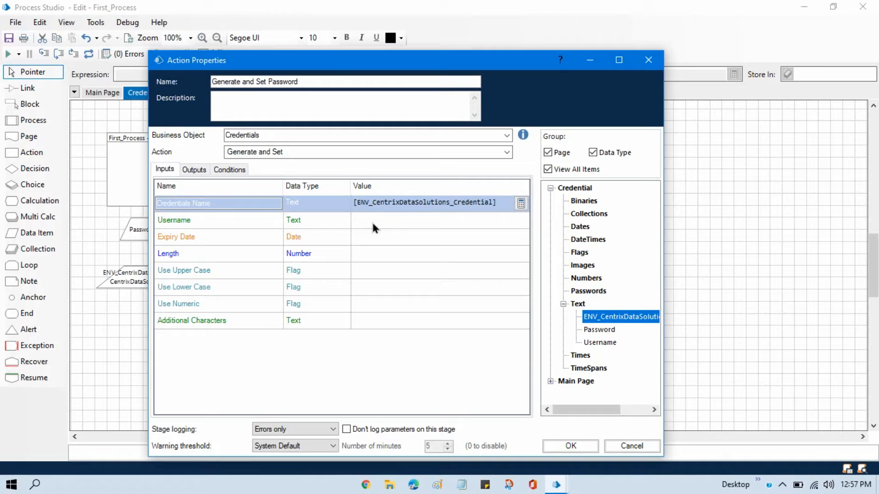
mouse_move(626, 346)
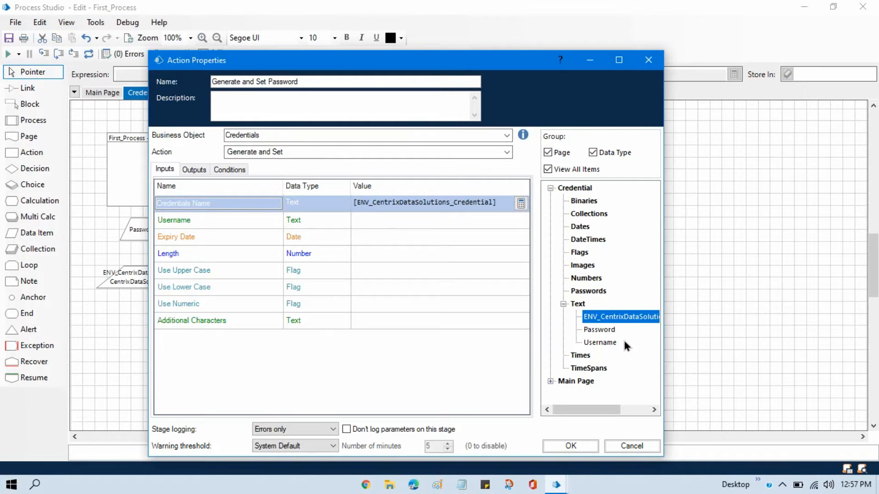
mouse_move(388, 223)
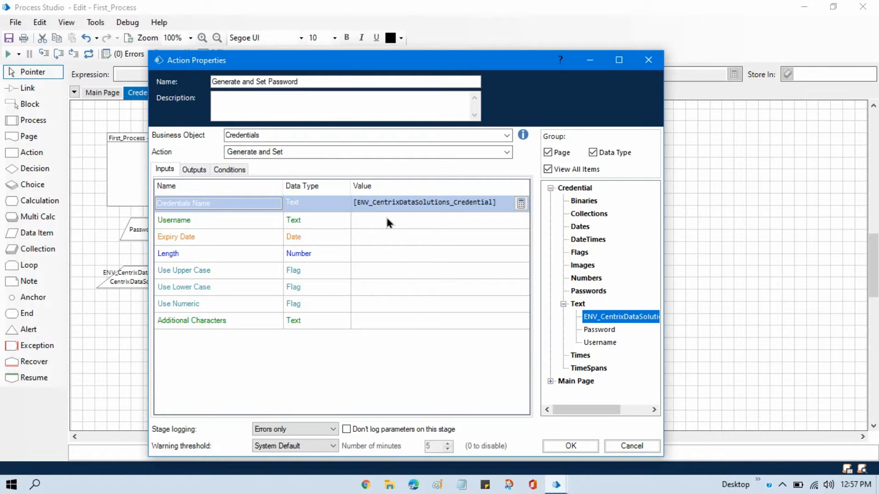
mouse_move(363, 228)
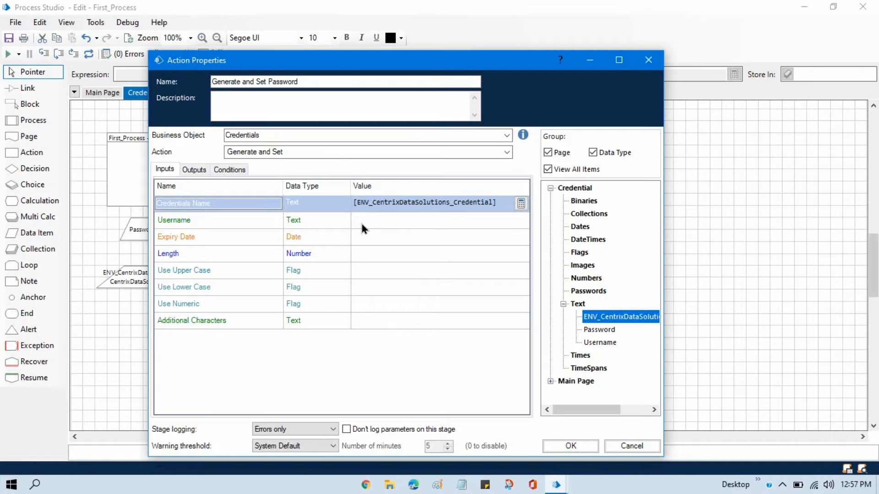
mouse_move(377, 73)
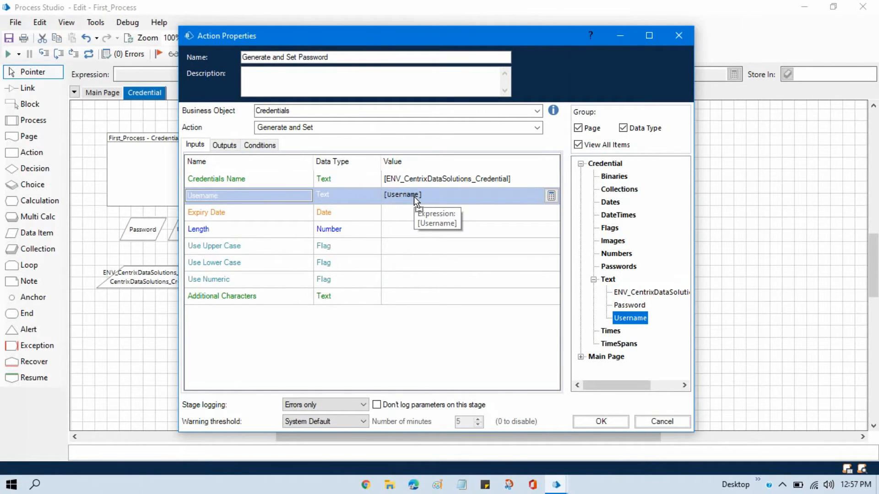
mouse_move(401, 198)
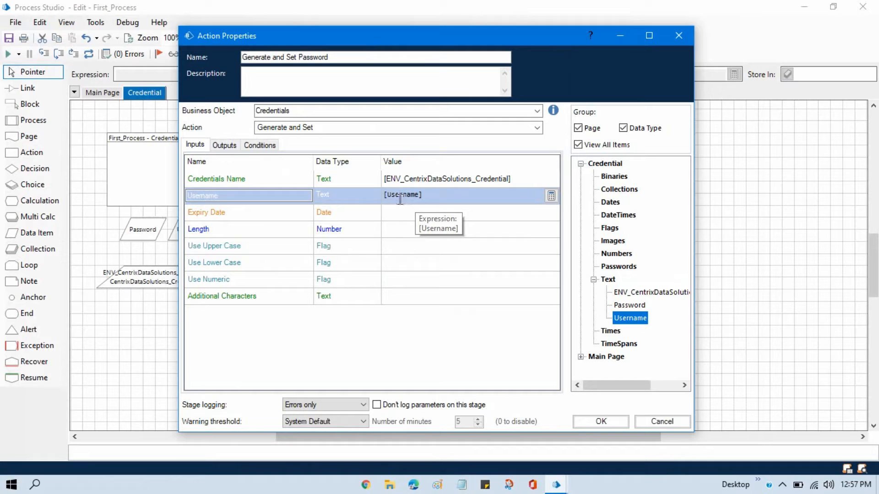
mouse_move(406, 198)
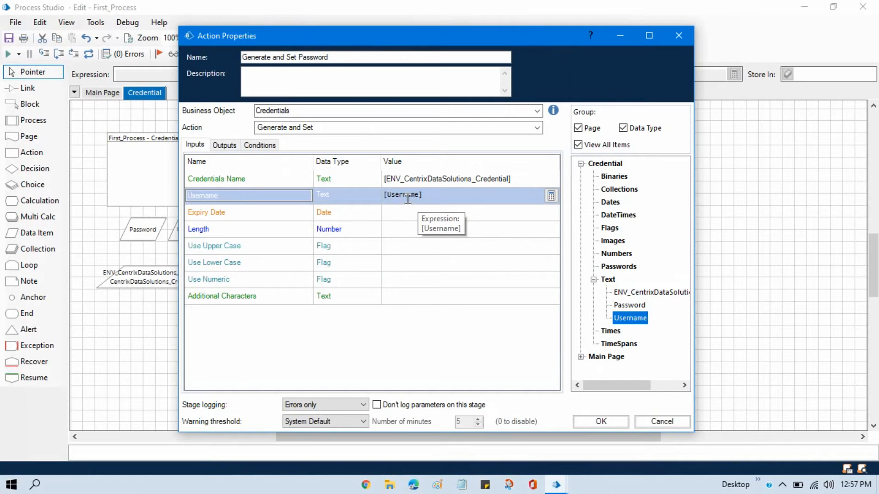
mouse_move(312, 236)
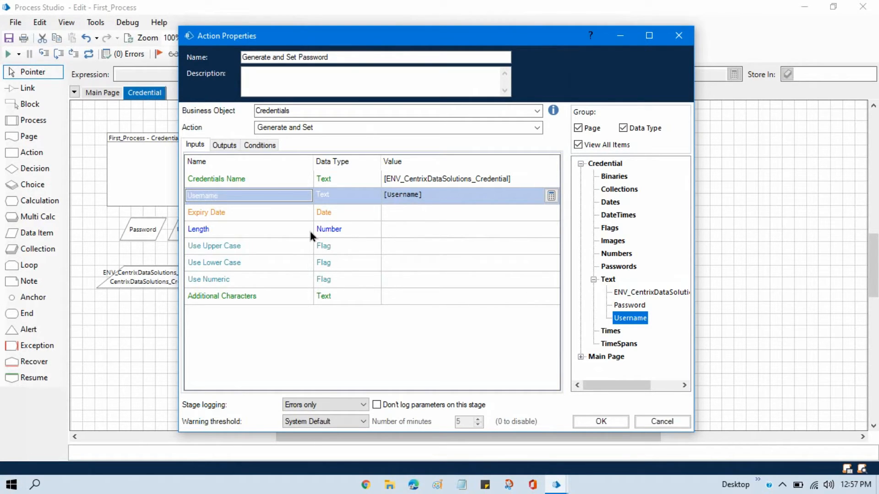
Enter Length 5, Use Upper Case True and Additional Characters "@" as inputs
click(246, 229)
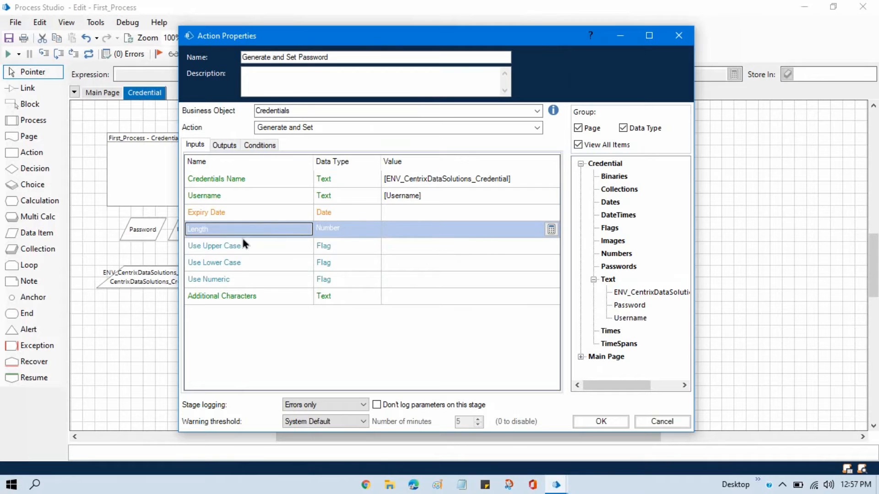
mouse_move(415, 229)
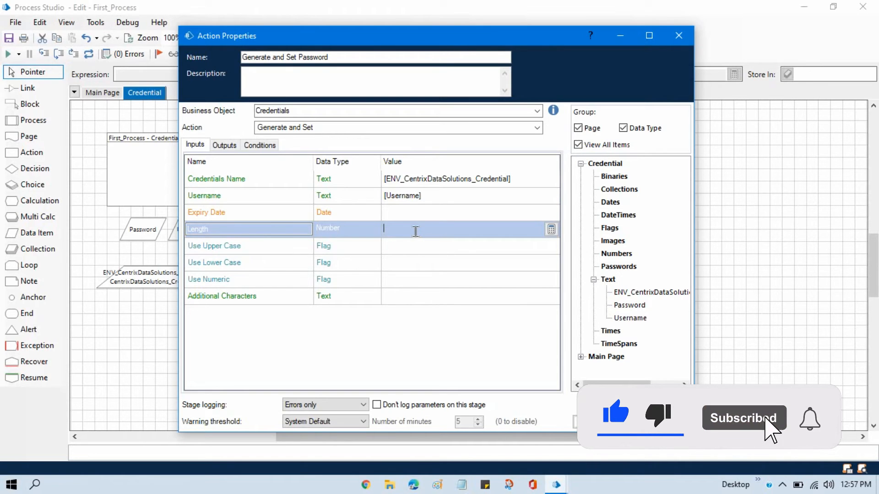
text(5)
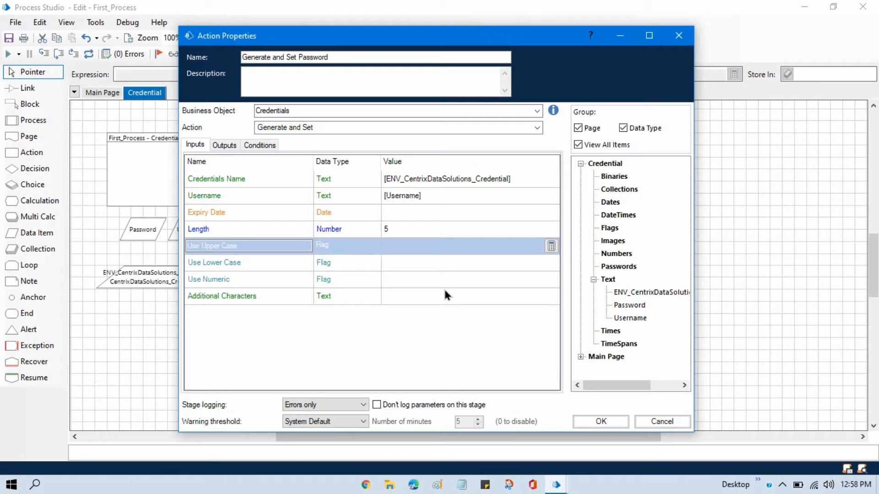
text(True)
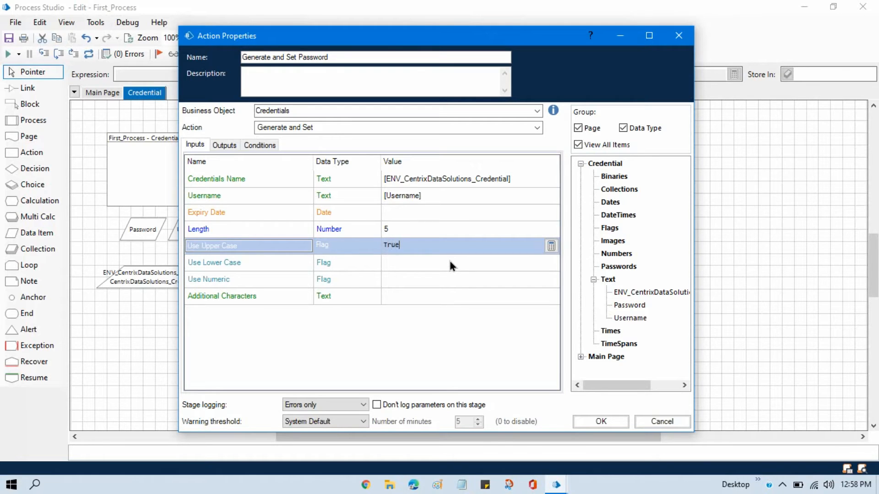
mouse_move(424, 299)
text(")
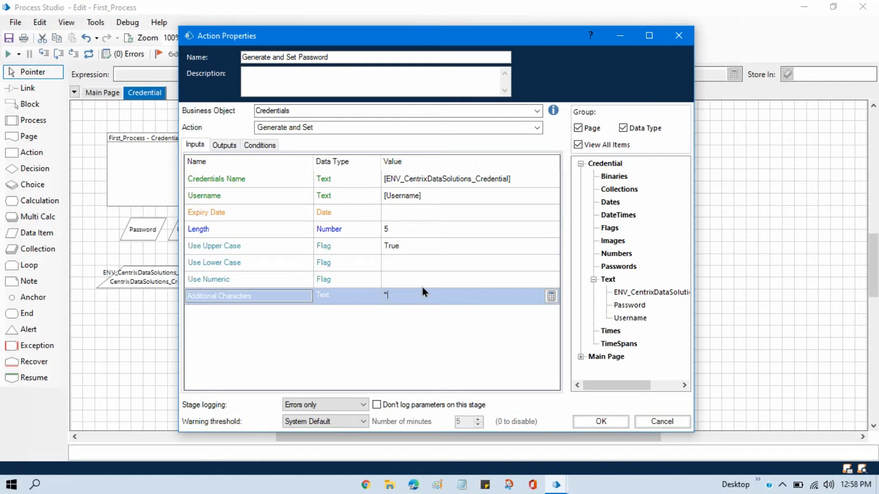
text(e)
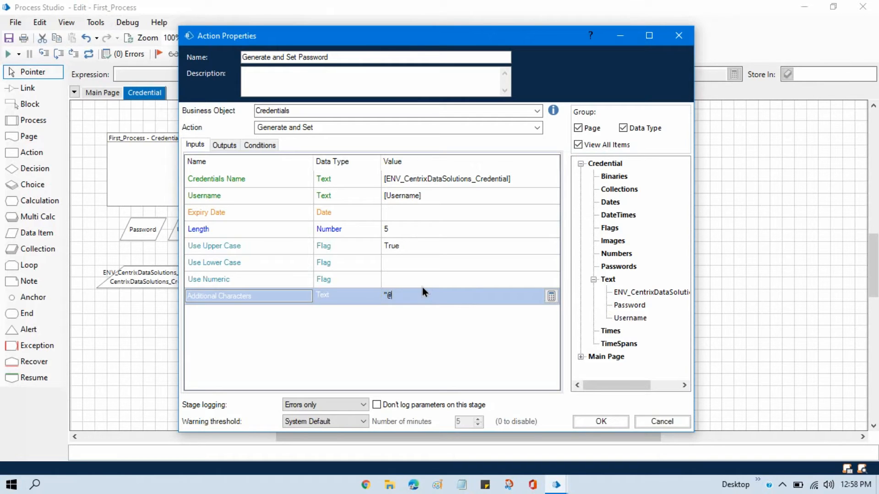
text(")
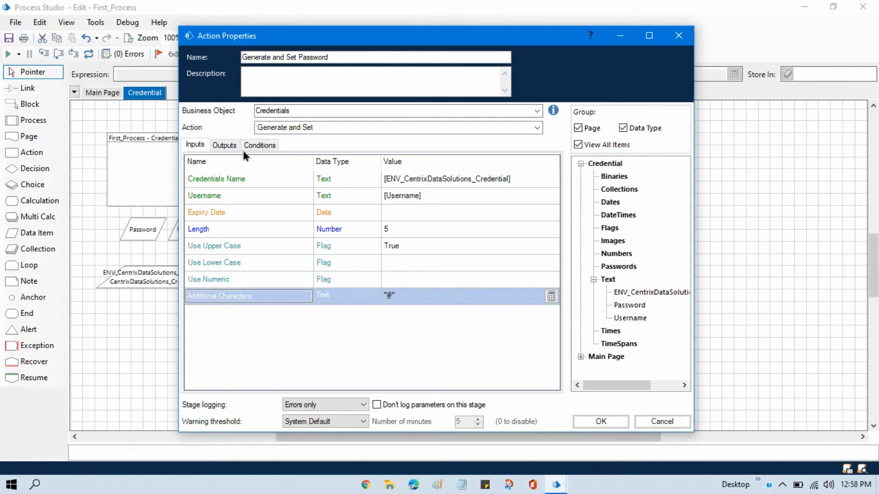
Store the Password output in the Password item and dismiss the Text-type mismatch warning
click(225, 145)
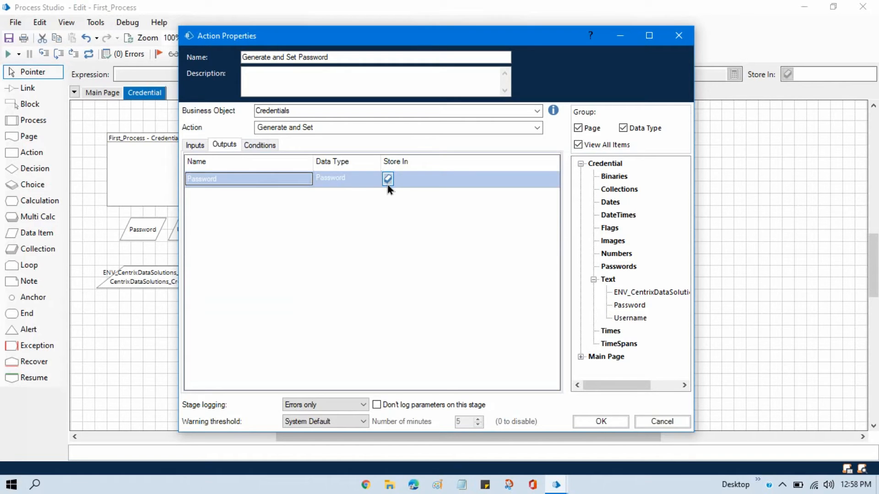
mouse_move(421, 189)
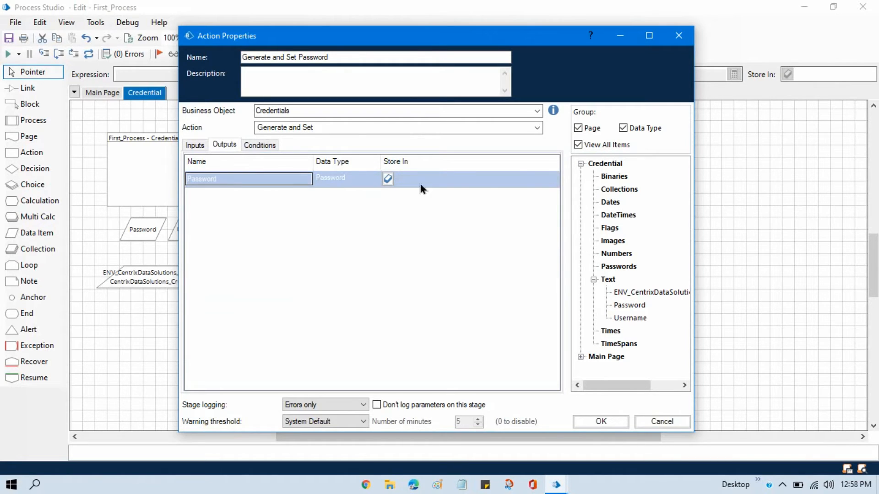
mouse_move(630, 318)
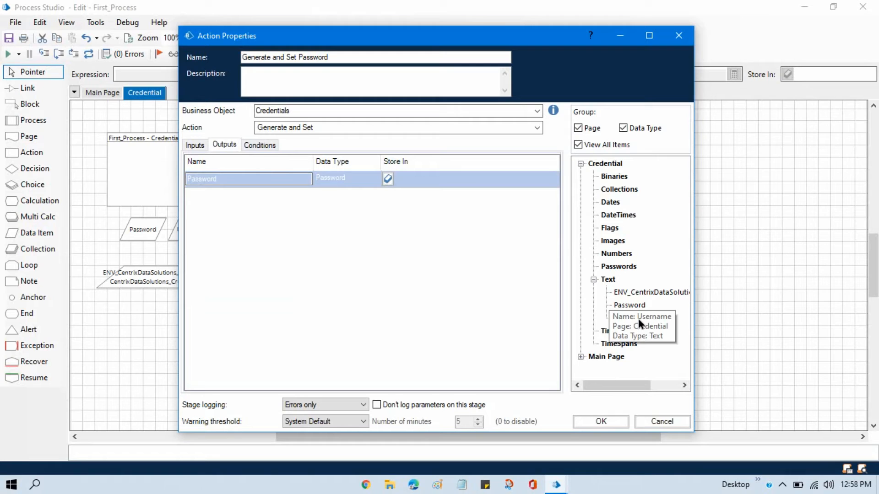
click(629, 305)
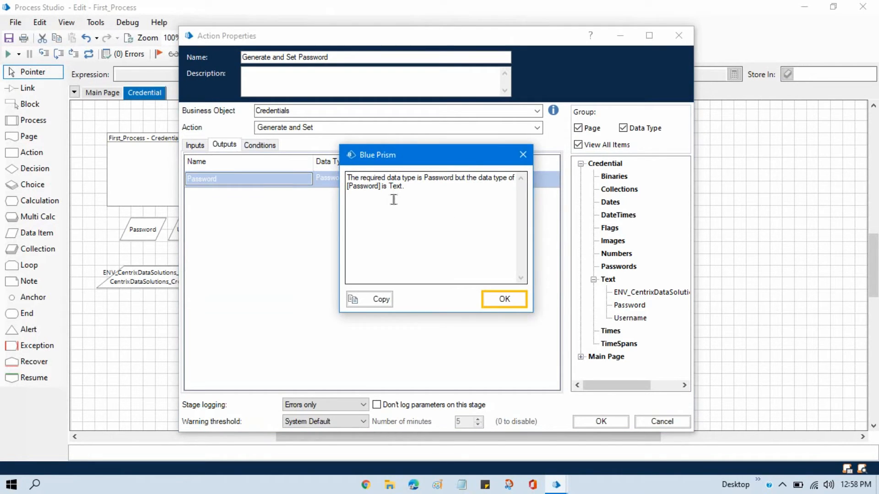
click(503, 298)
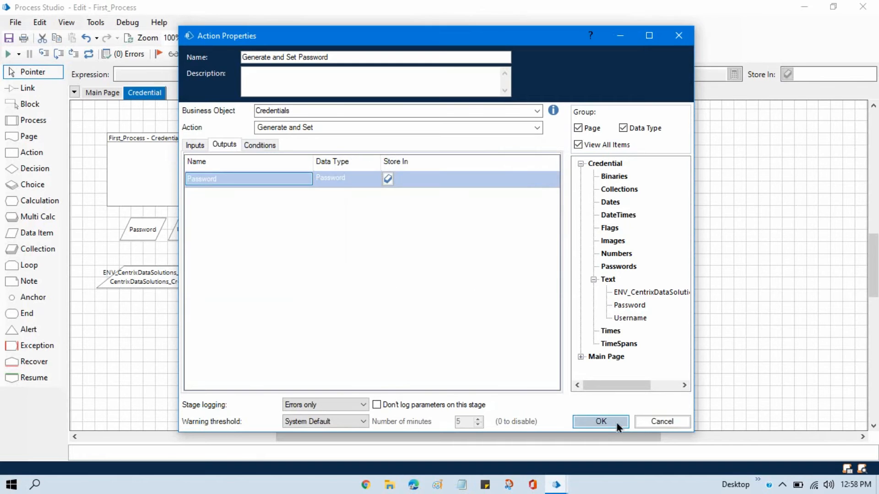
Close the stage properties and return to the Credential page flowchart
click(600, 421)
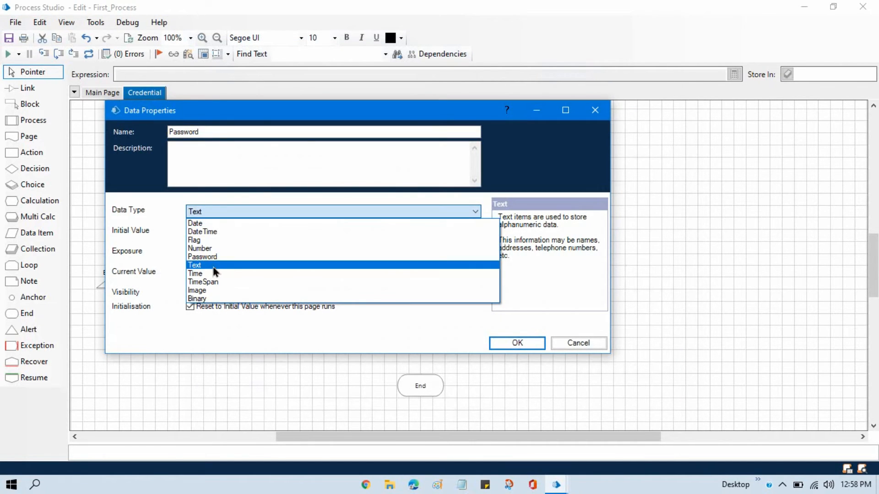
click(515, 344)
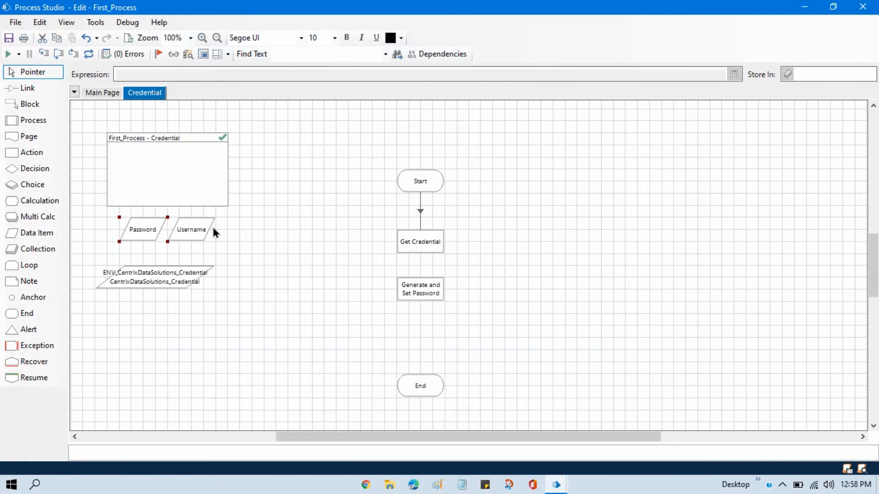
click(420, 289)
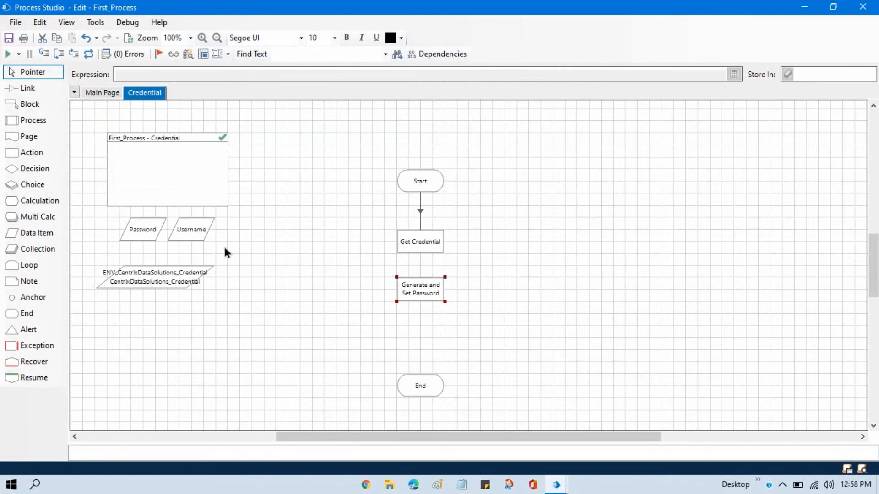
Store the Generate and Set Password output in the Password data item
double_click(420, 288)
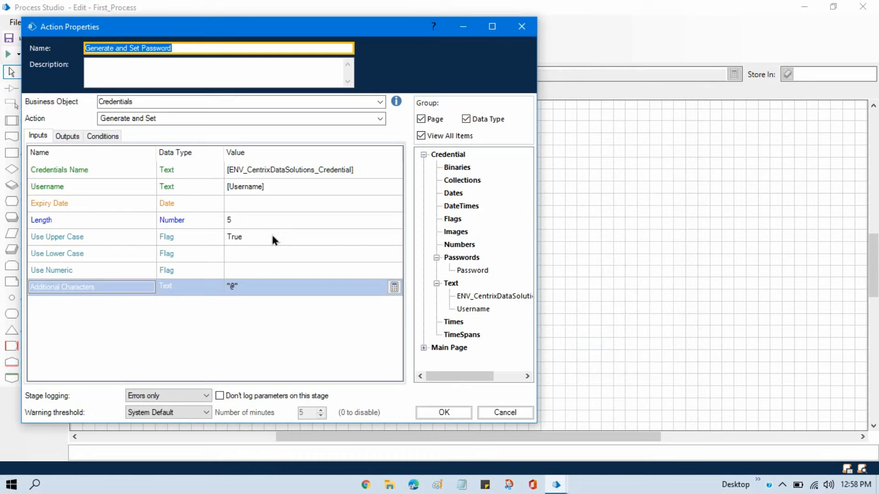
click(67, 136)
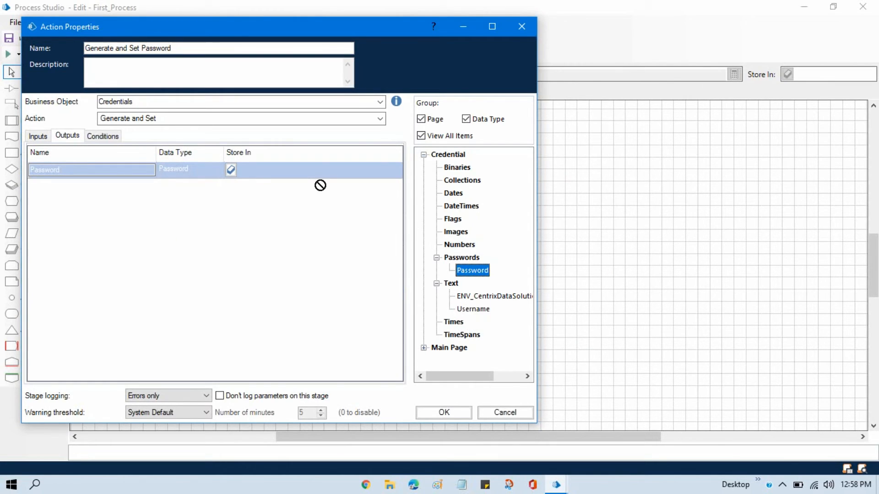
click(443, 413)
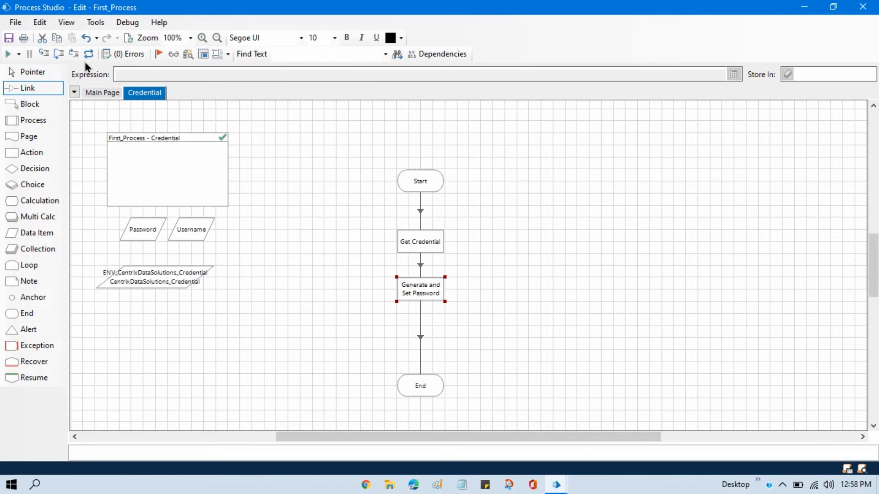
mouse_move(228, 82)
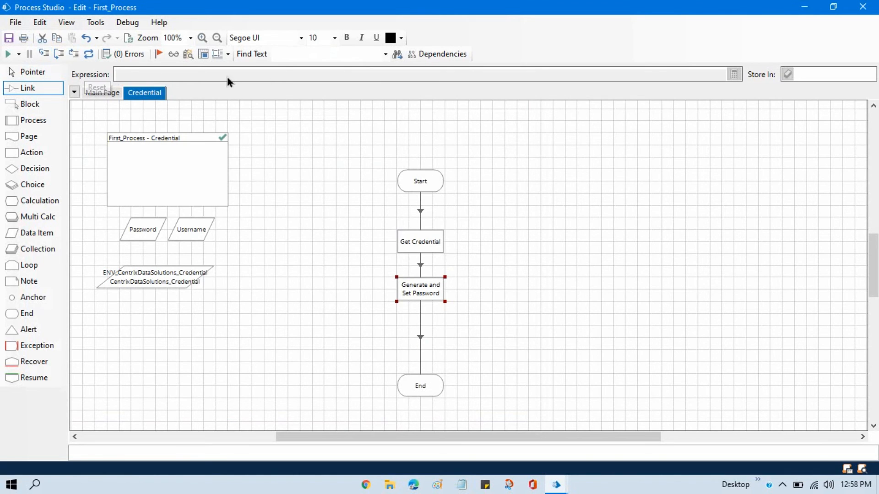
Change the Password data item's data type from Password to Text
right_click(420, 181)
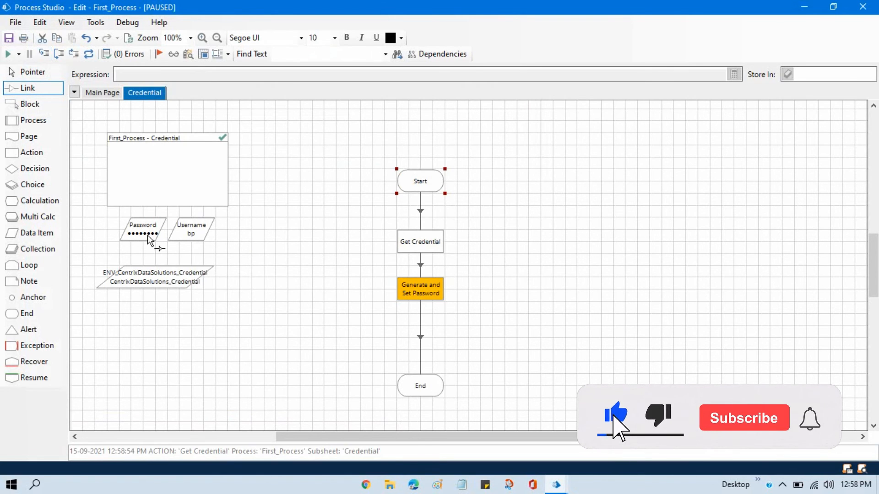
click(89, 54)
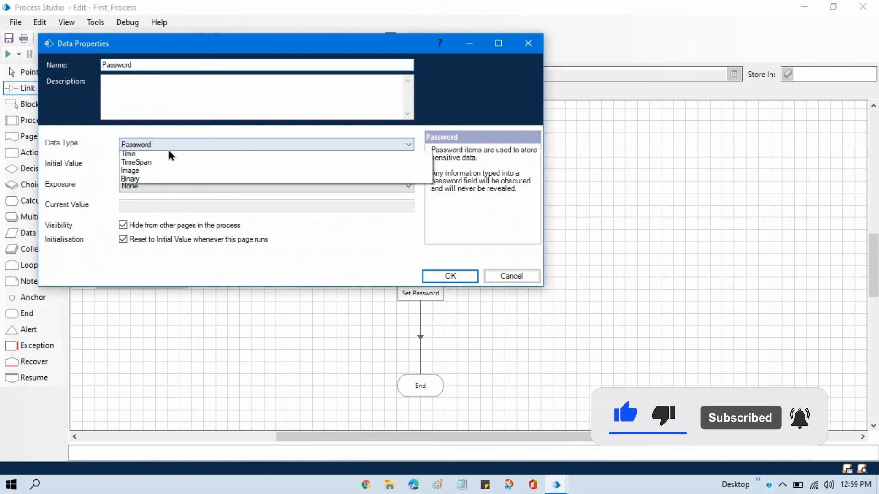
click(267, 144)
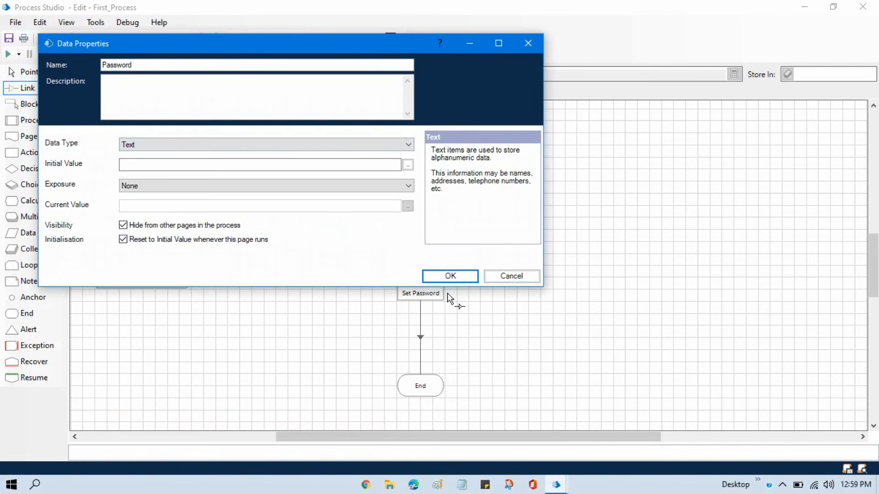
click(448, 275)
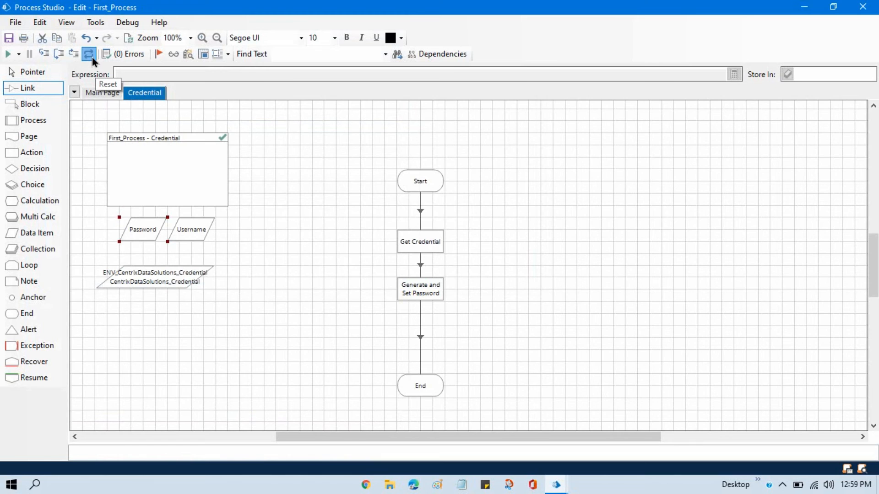
Set Start as next stage and step through Get Credential and Generate and Set Password
right_click(420, 180)
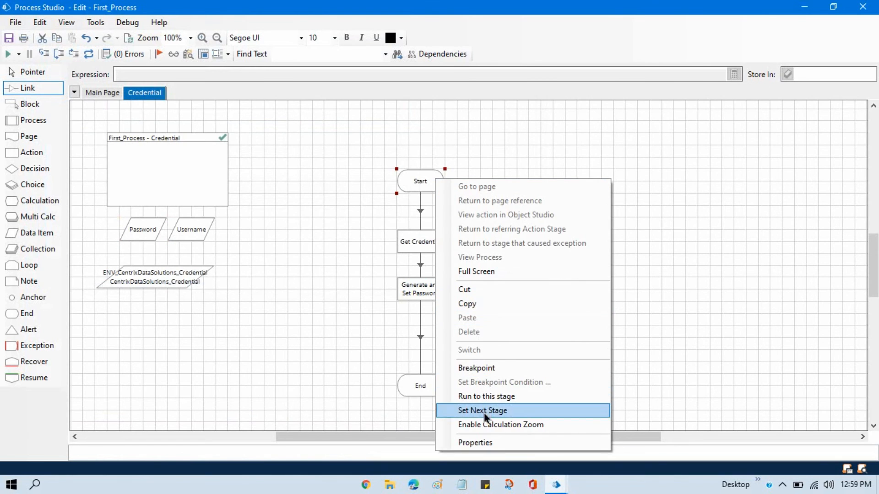
click(482, 410)
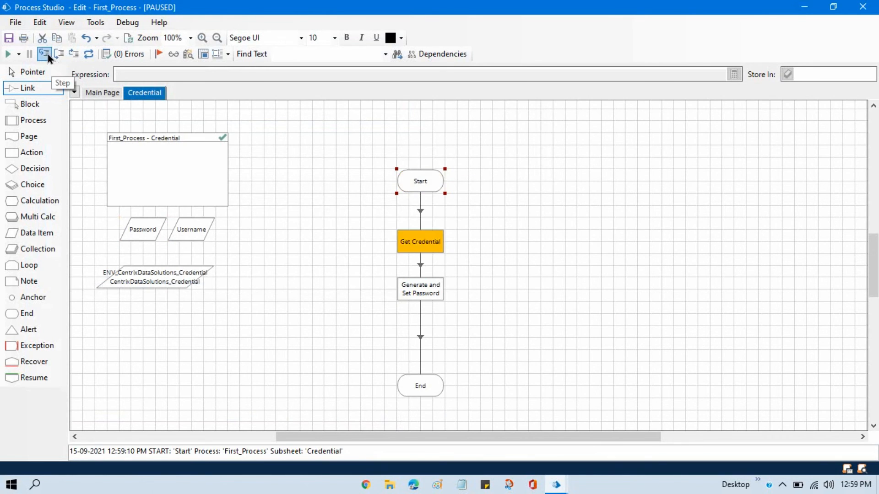
click(44, 54)
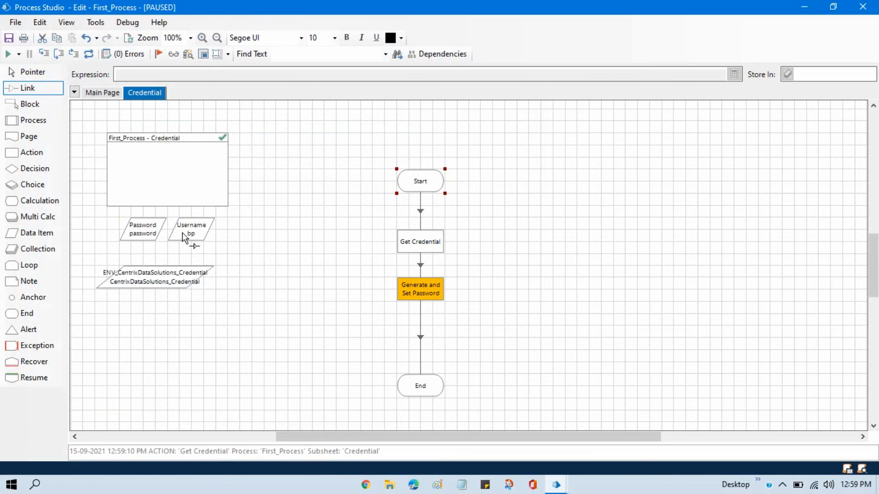
mouse_move(146, 241)
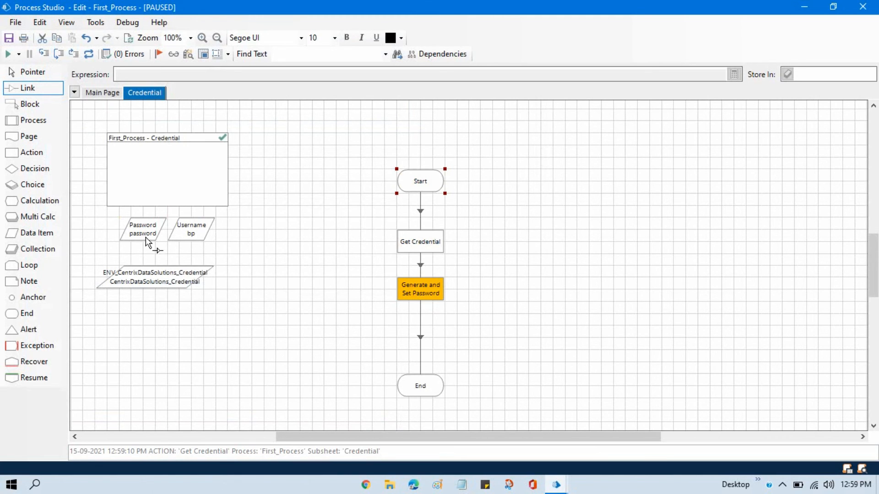
mouse_move(146, 243)
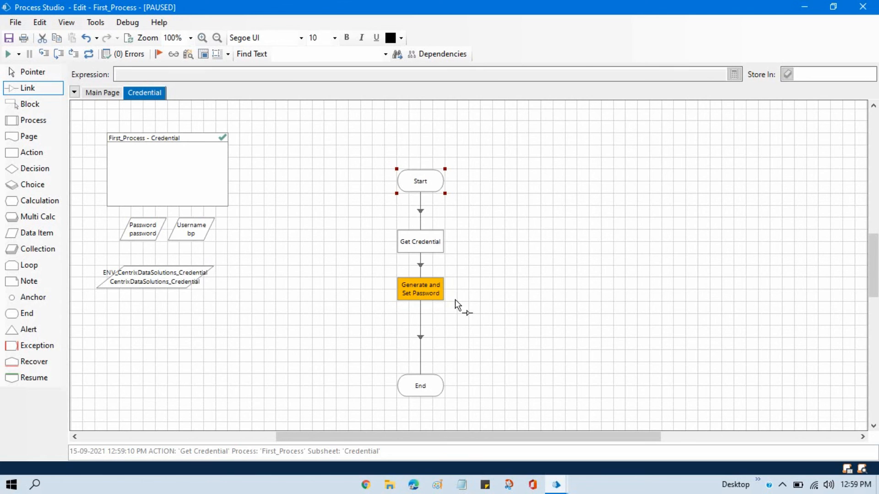
mouse_move(151, 199)
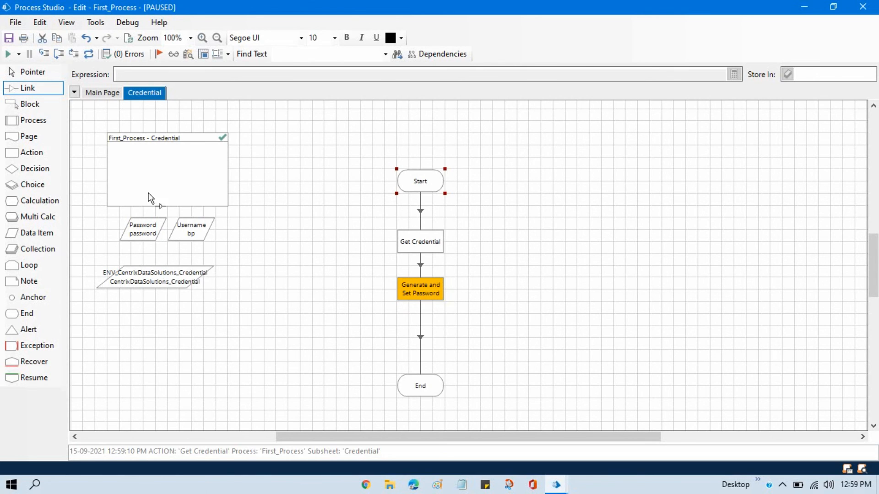
click(45, 54)
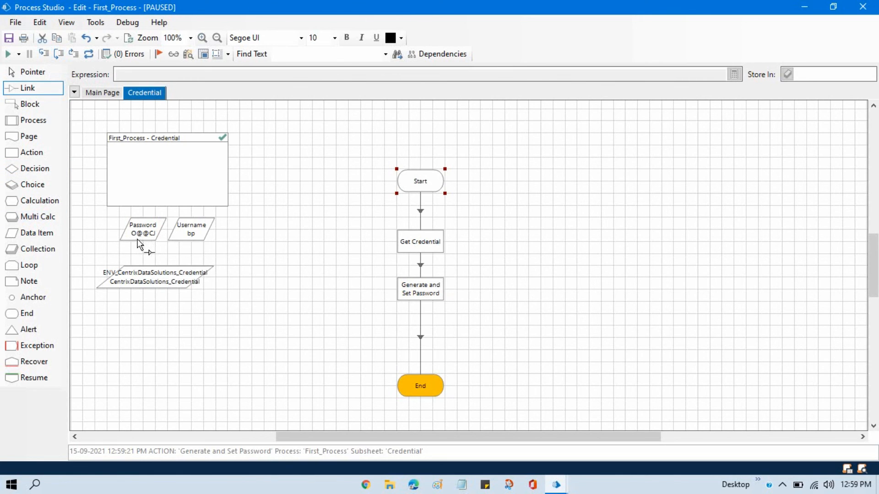
mouse_move(143, 239)
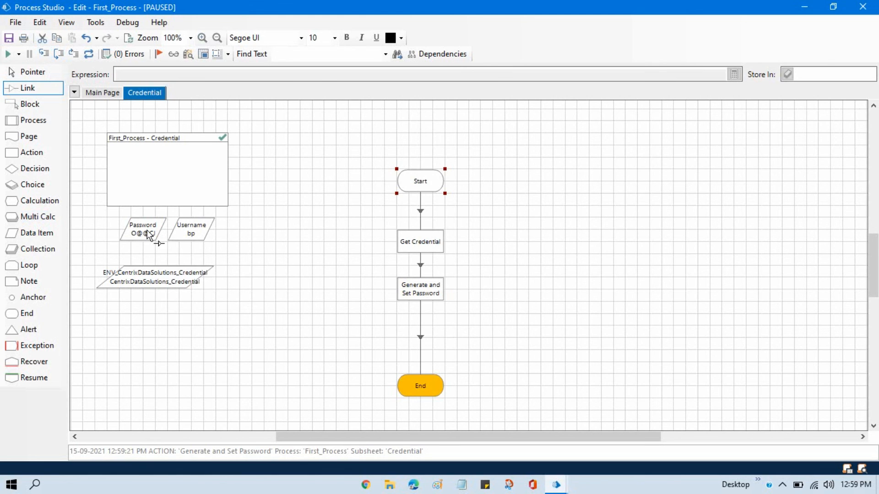
mouse_move(552, 187)
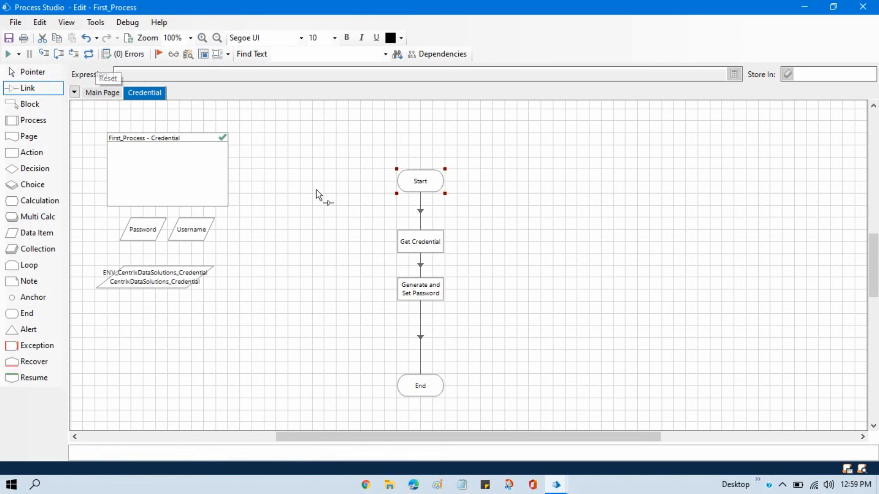
Step through the Credential page again so a fresh generated password replaces the last one
click(28, 54)
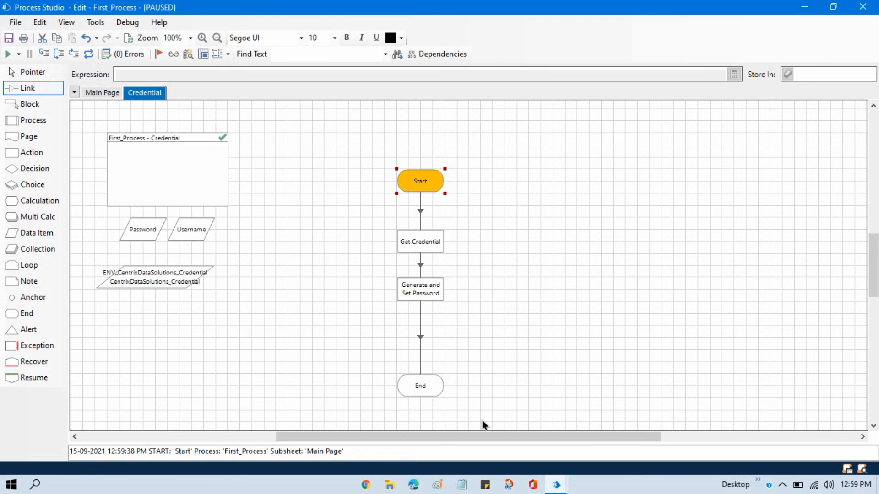
click(45, 54)
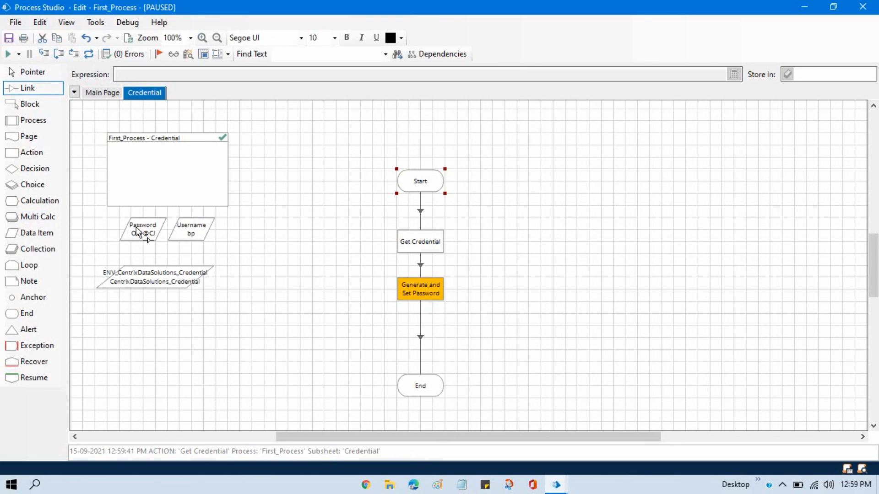
mouse_move(587, 189)
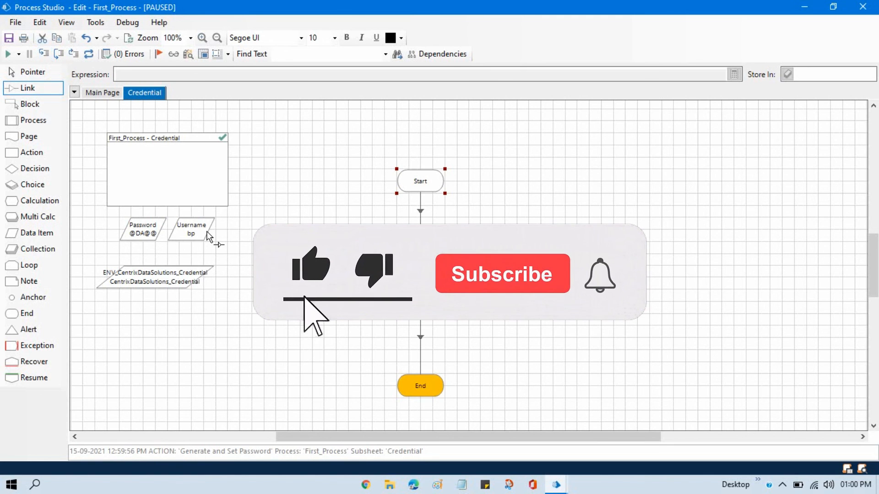
click(502, 274)
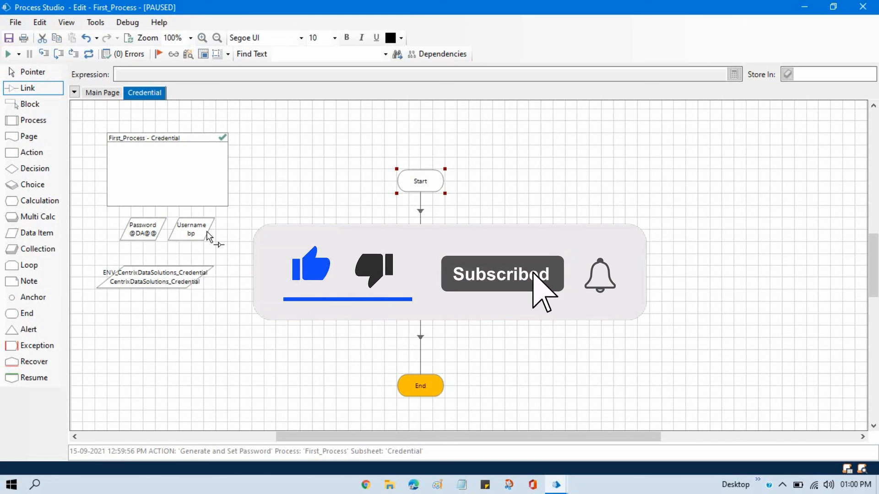